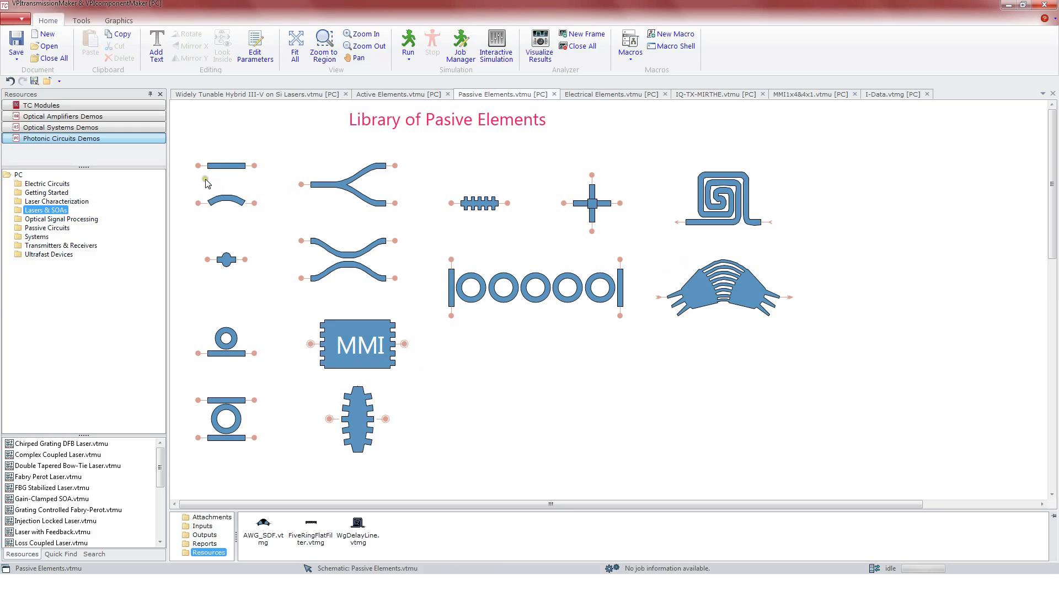
Set both the right and left ports of the top straight waveguide to input and output.
click(226, 202)
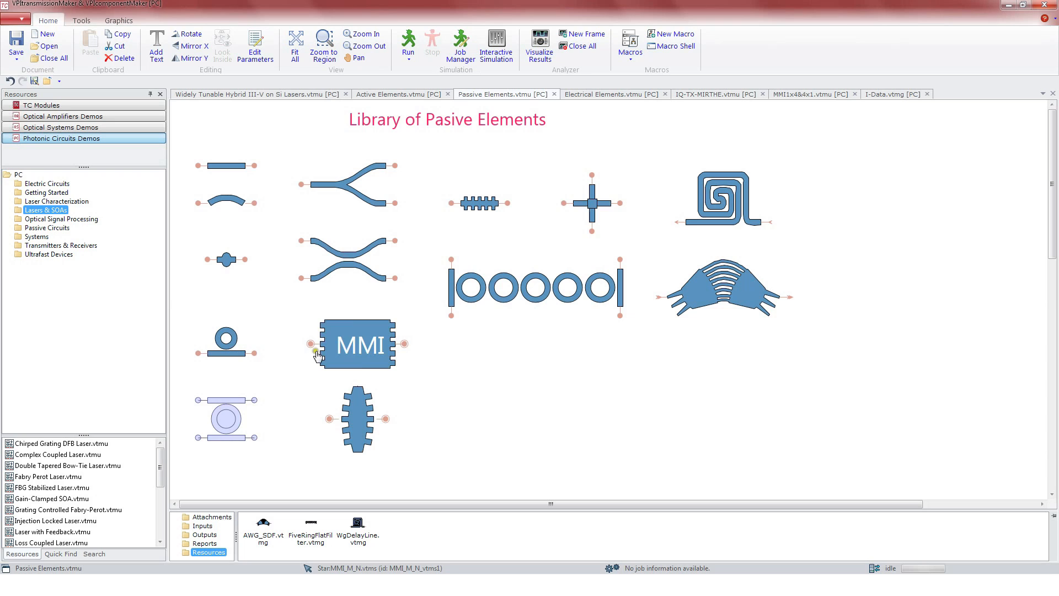
click(358, 419)
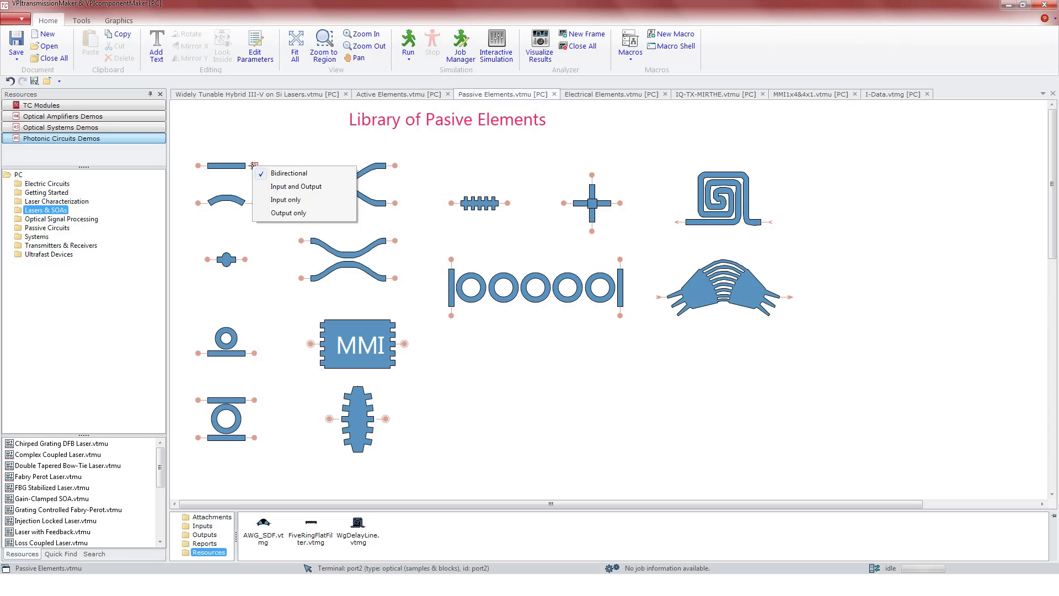
mouse_move(296, 187)
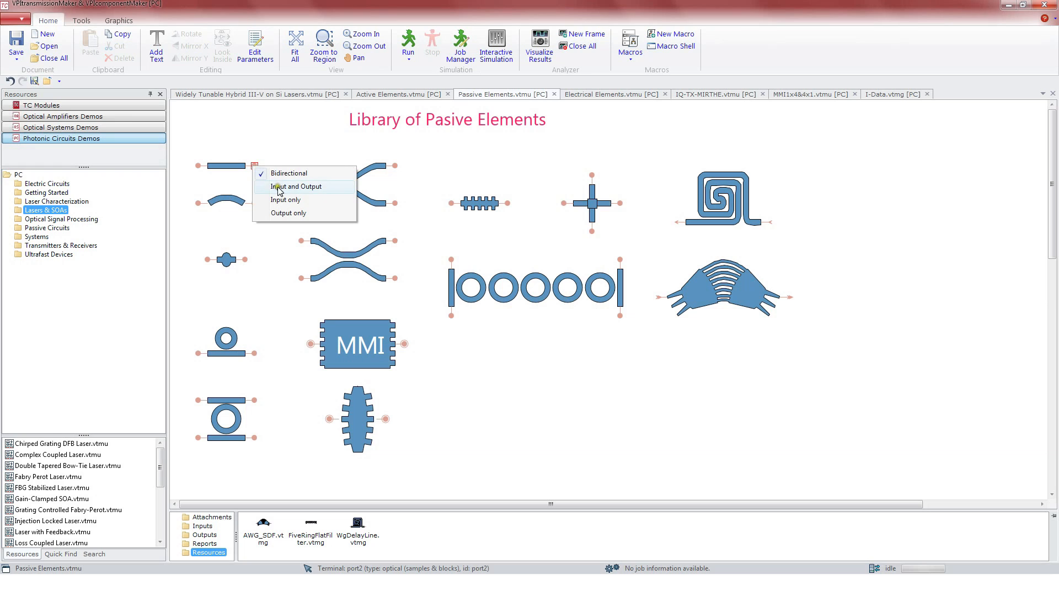
click(295, 186)
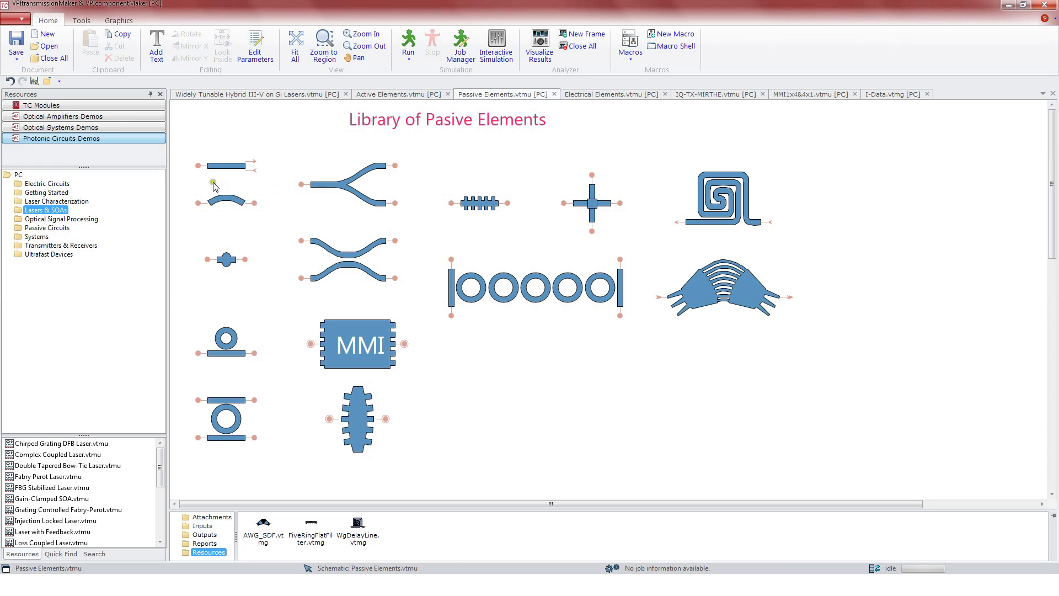
right_click(197, 165)
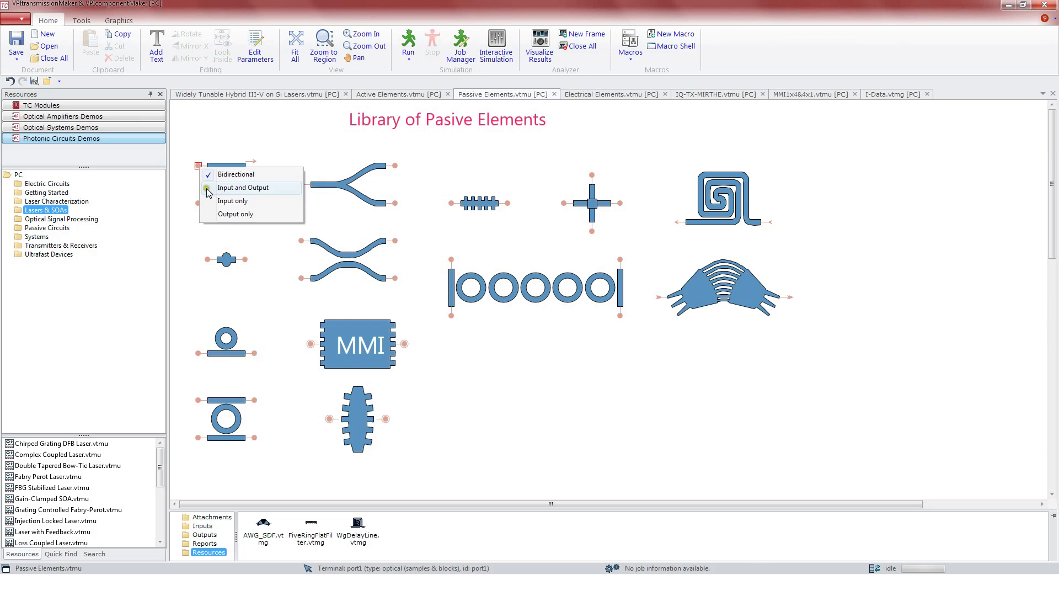
click(611, 94)
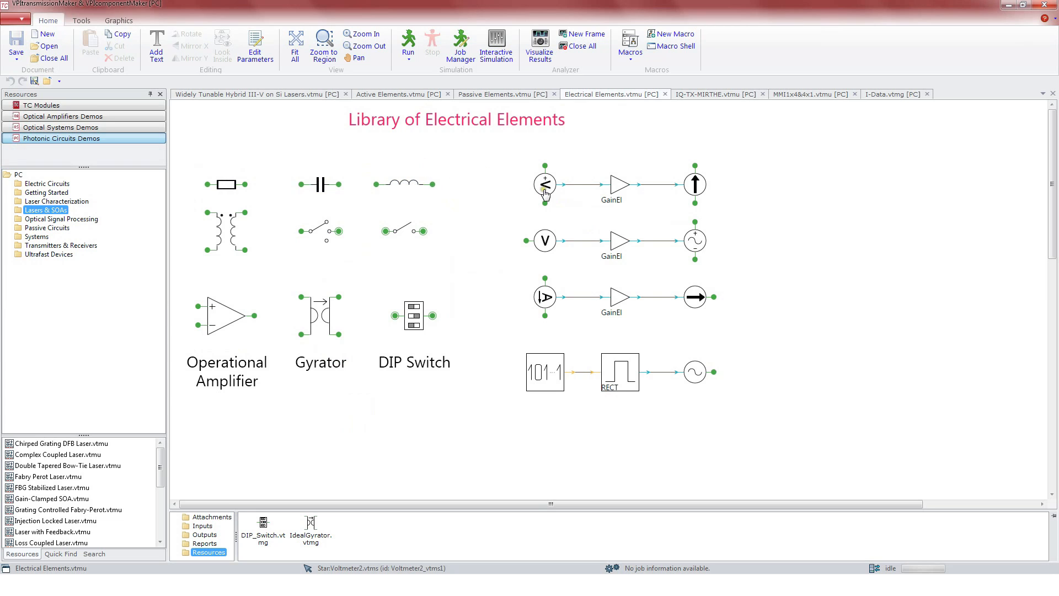